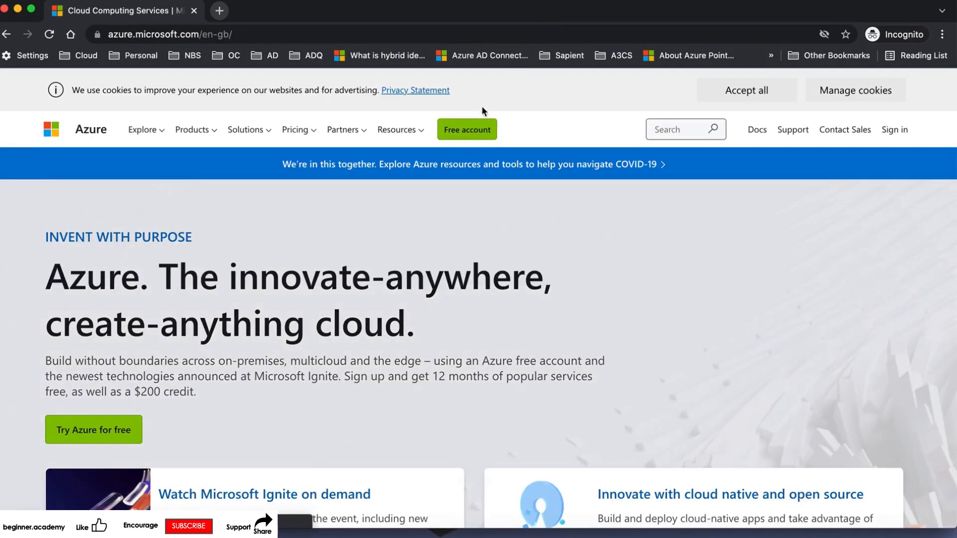
Step: Open the Azure free account offer and start the free sign-up
click(468, 130)
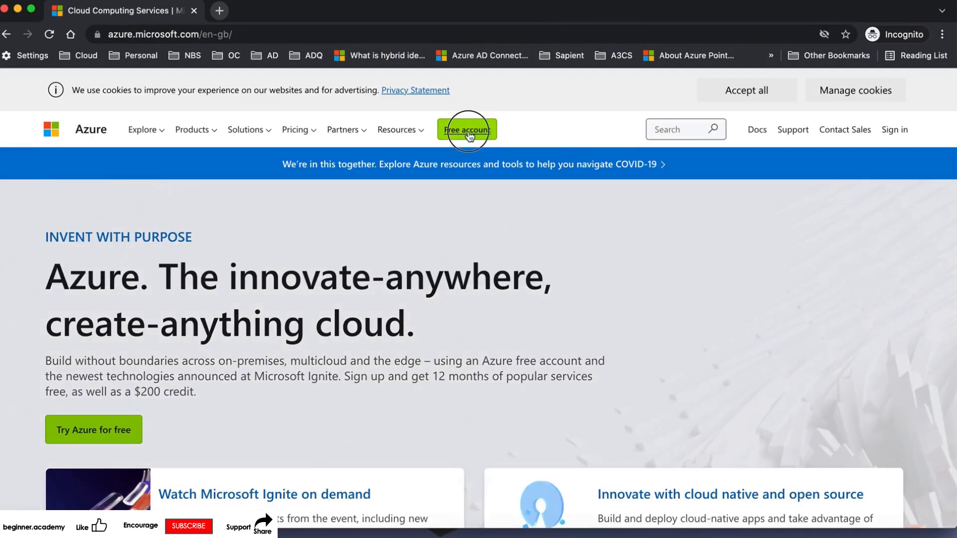
click(467, 131)
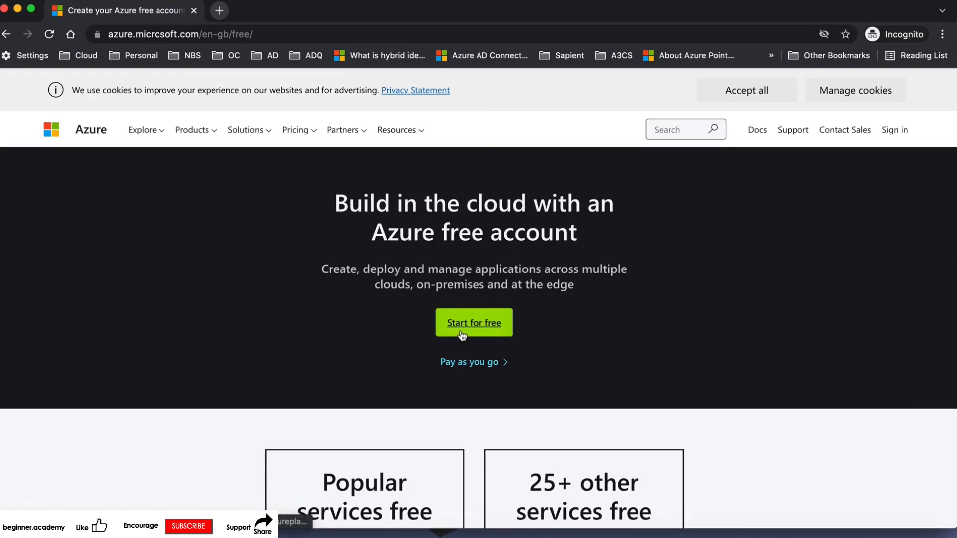
click(474, 322)
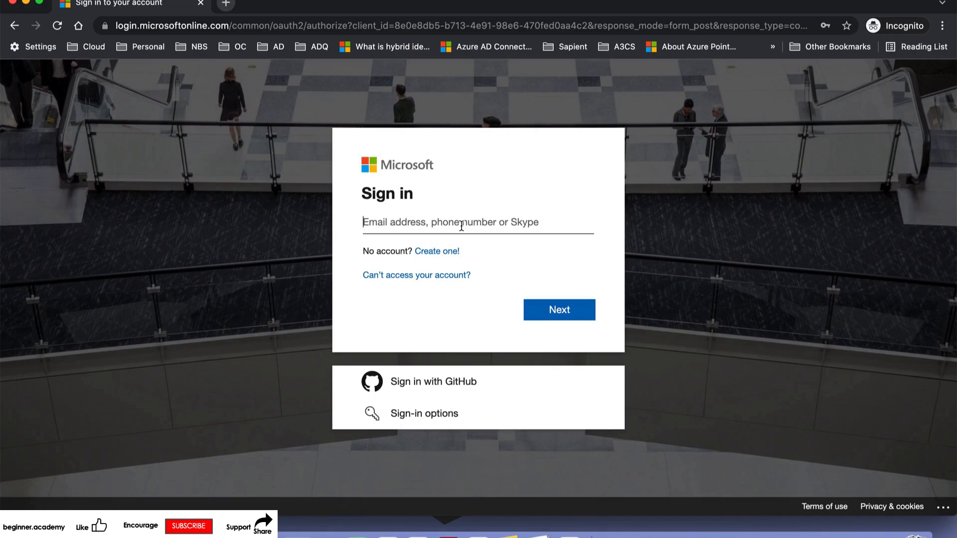
mouse_move(455, 222)
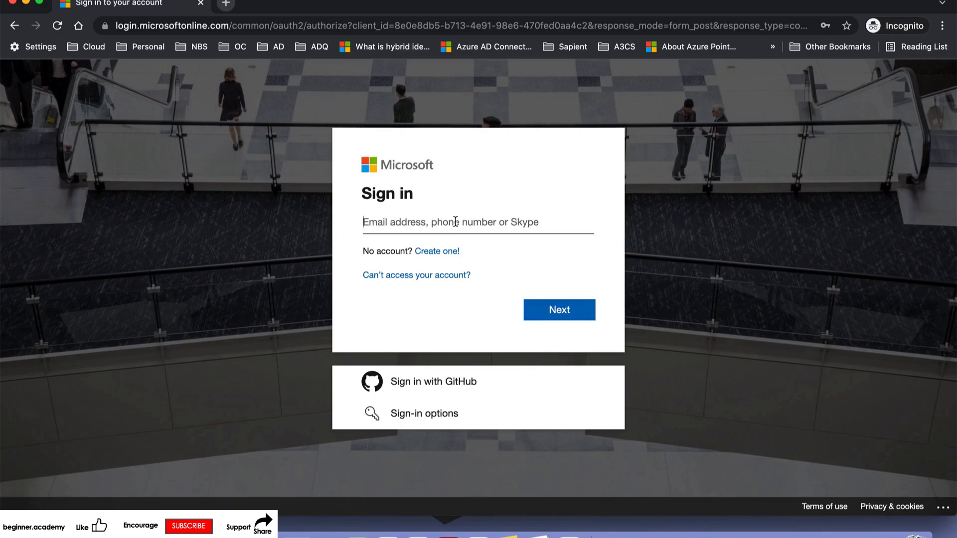
mouse_move(429, 259)
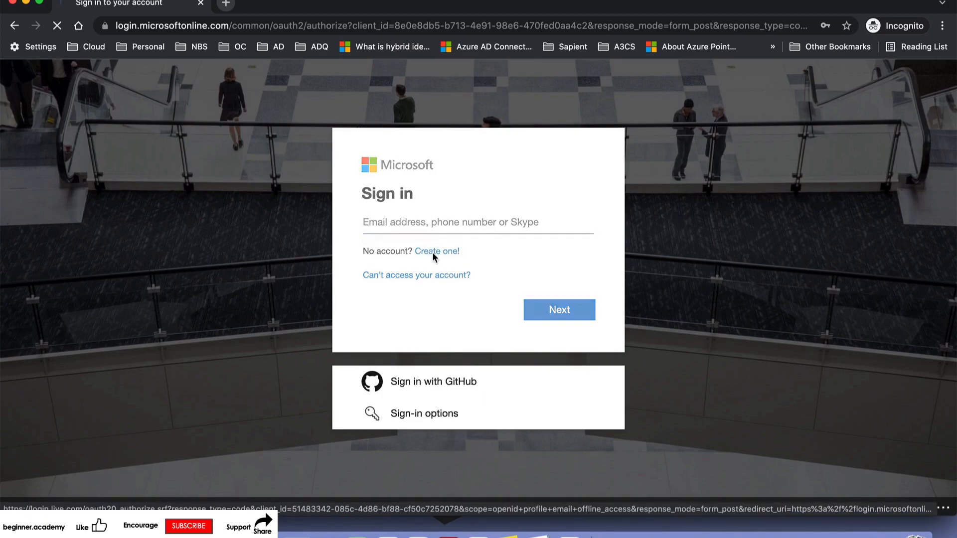
click(437, 251)
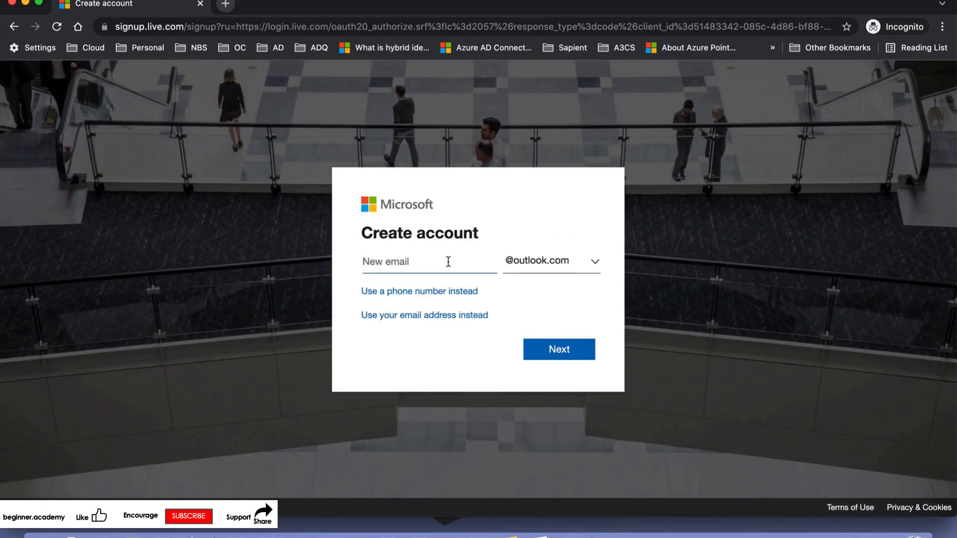
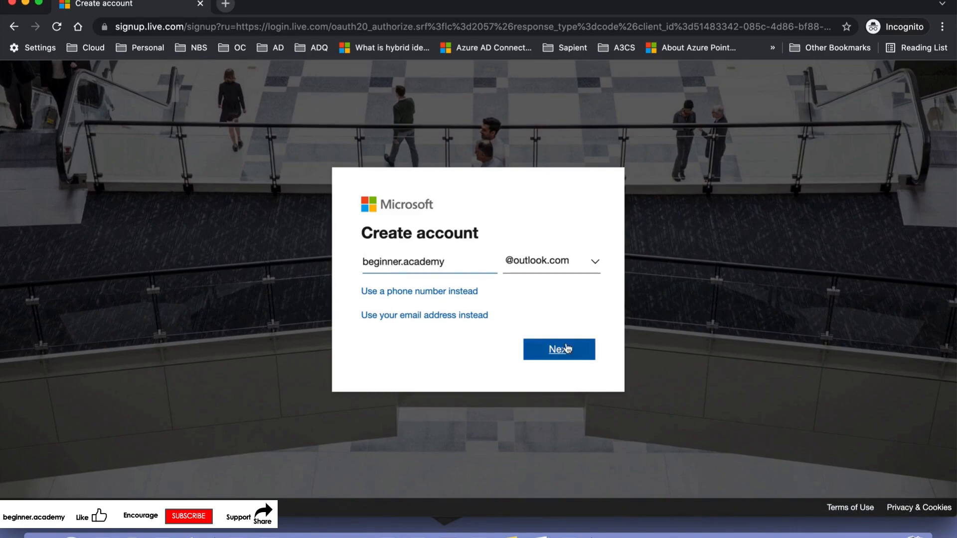
click(560, 350)
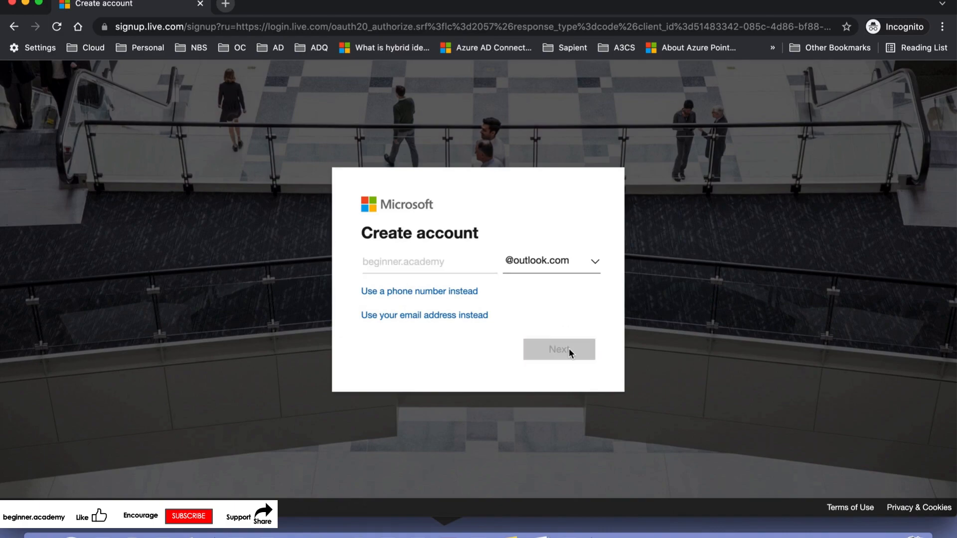
click(560, 350)
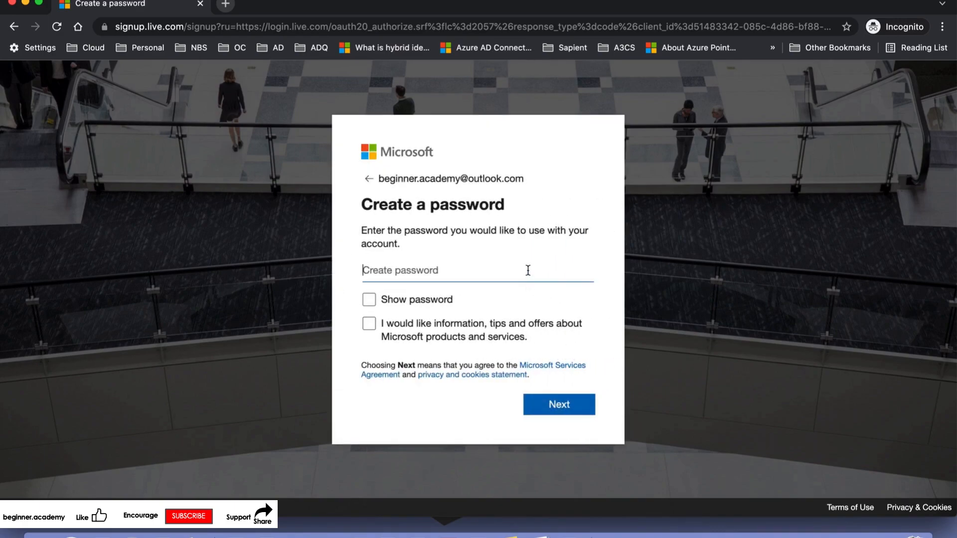
Step: Submit password, United Kingdom and birth date, then solve the starfish robot puzzle
click(559, 405)
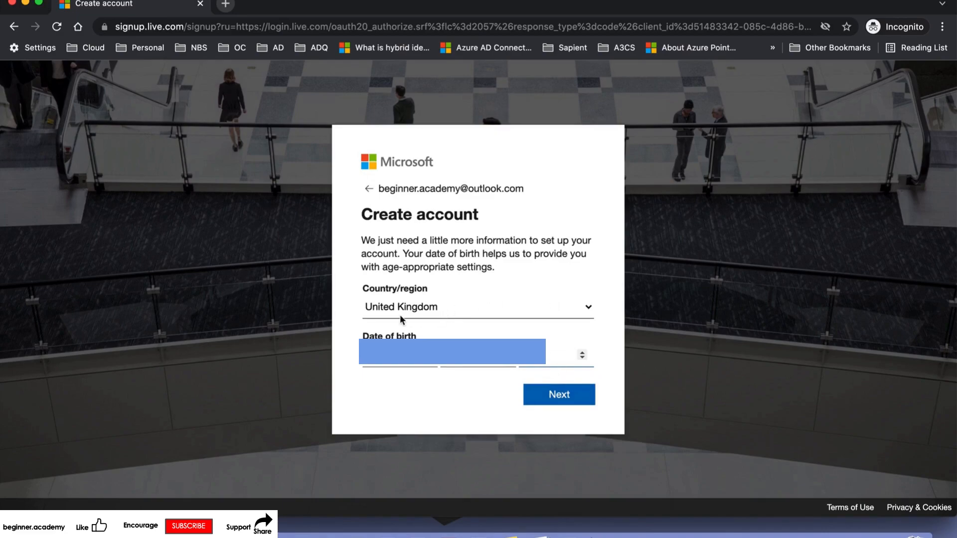
mouse_move(559, 409)
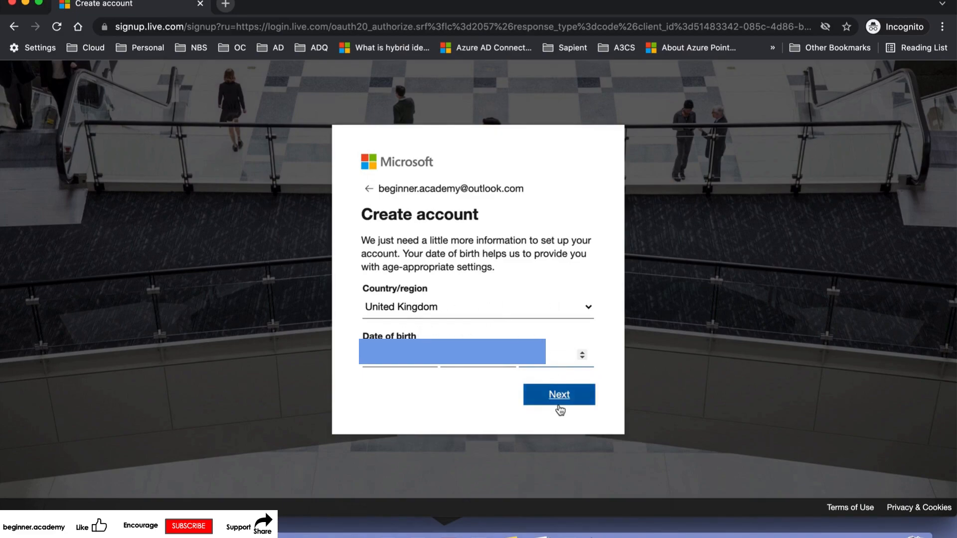
mouse_move(522, 336)
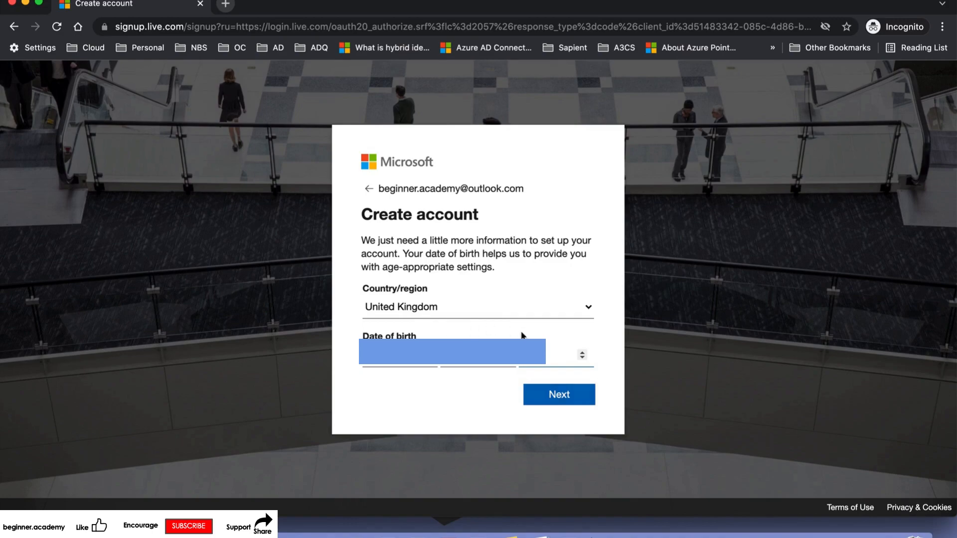
click(559, 394)
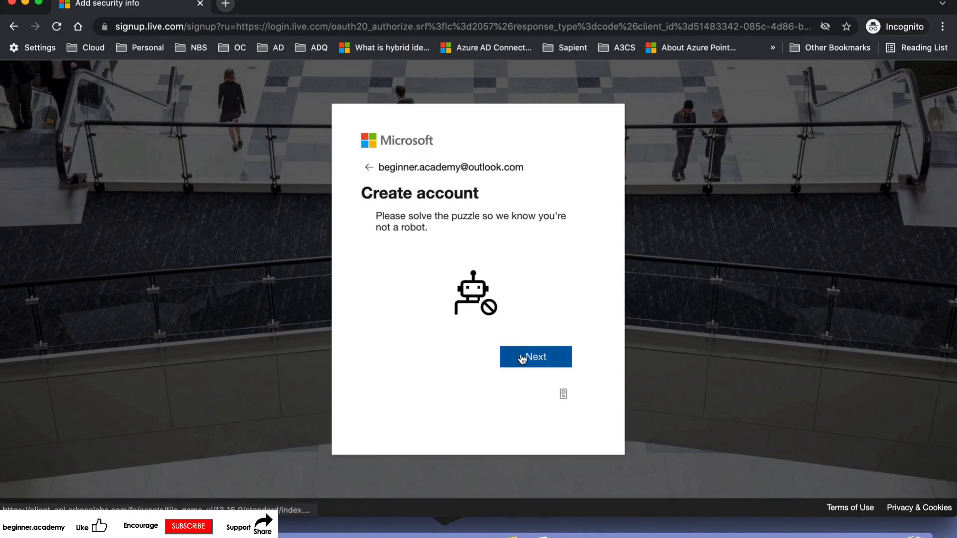
click(536, 356)
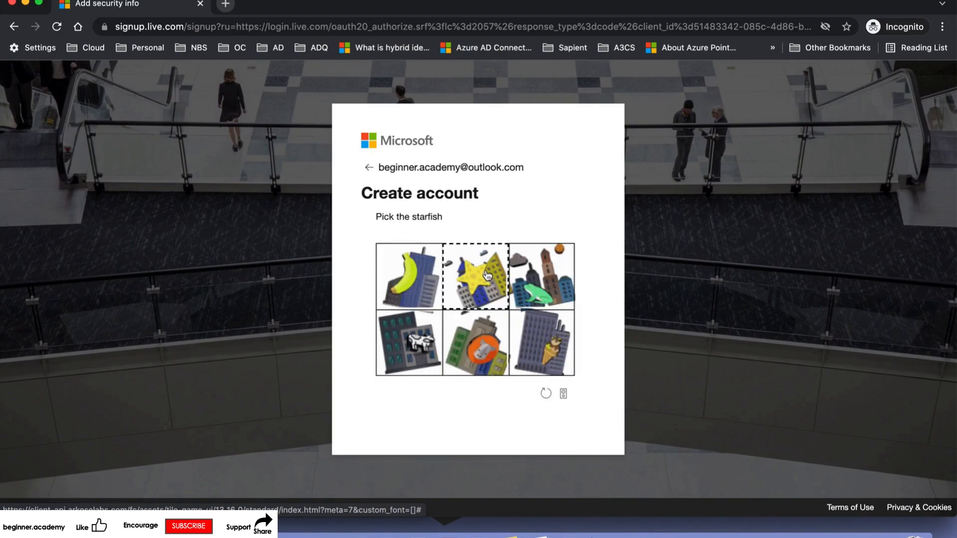
click(477, 278)
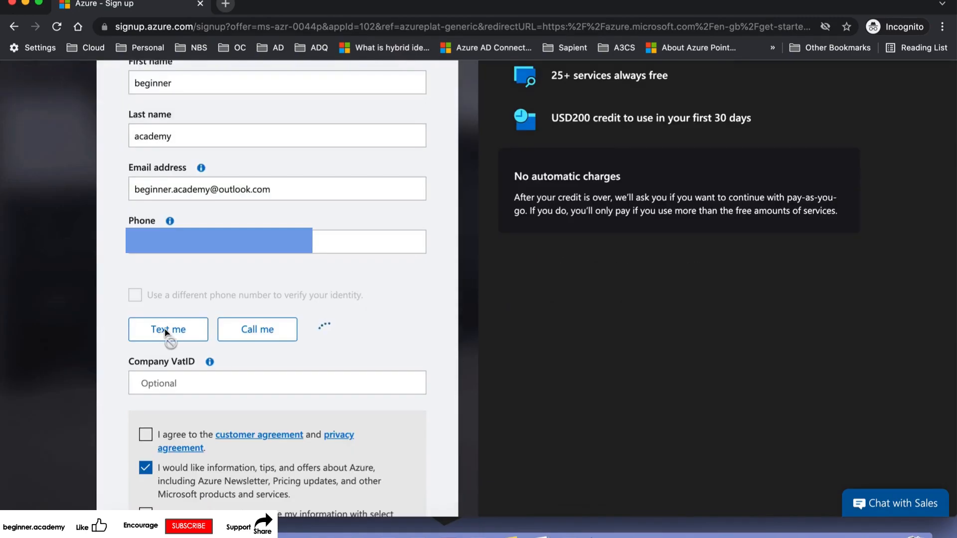
Step: Request an SMS verification code and enter the received code
click(168, 330)
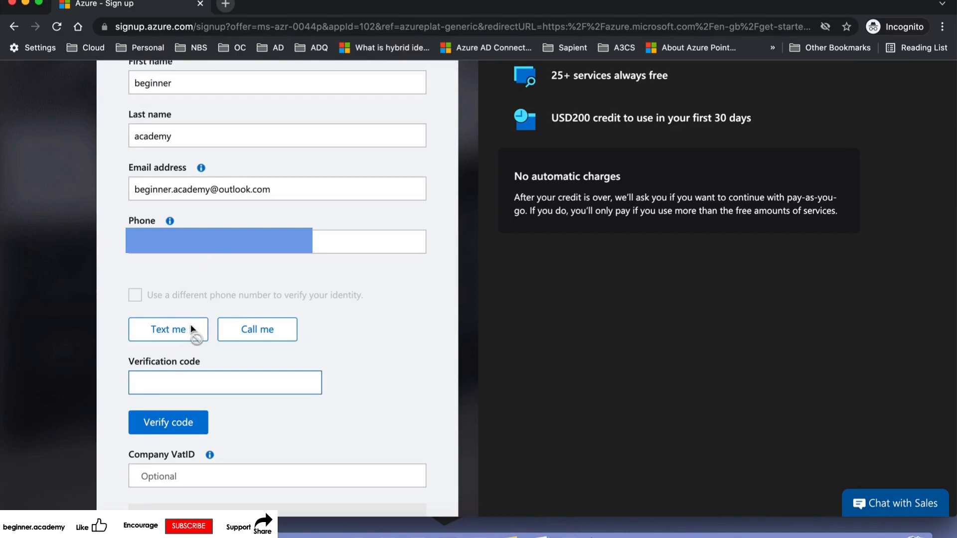
click(168, 329)
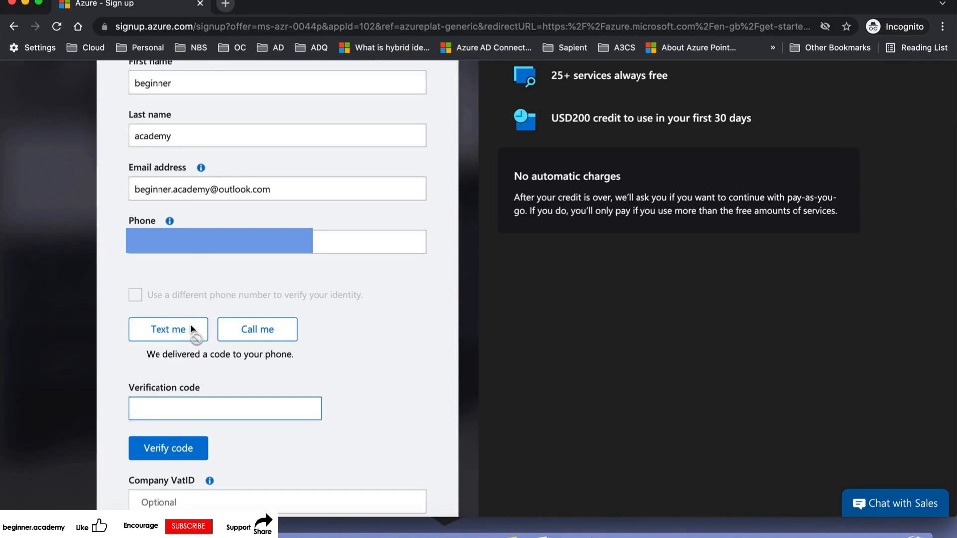
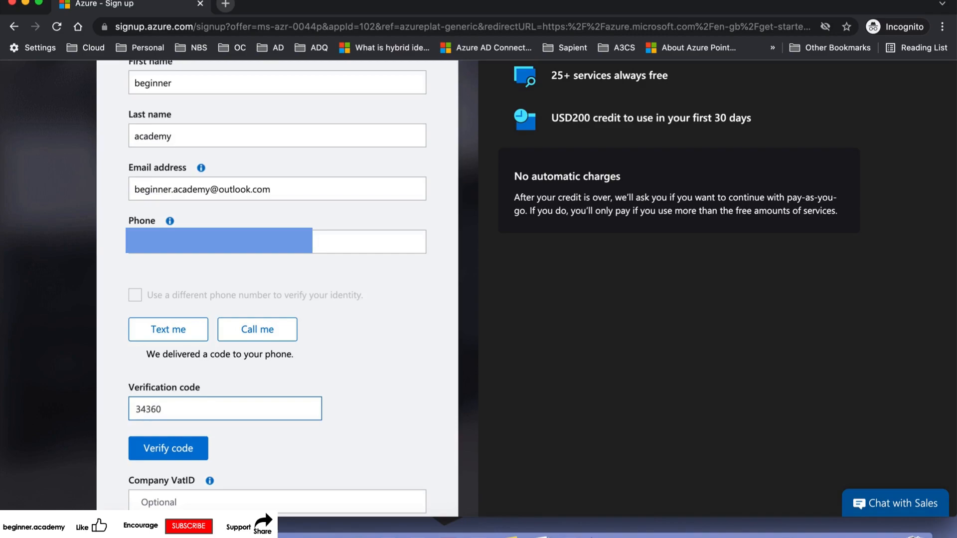
scroll(down, 3)
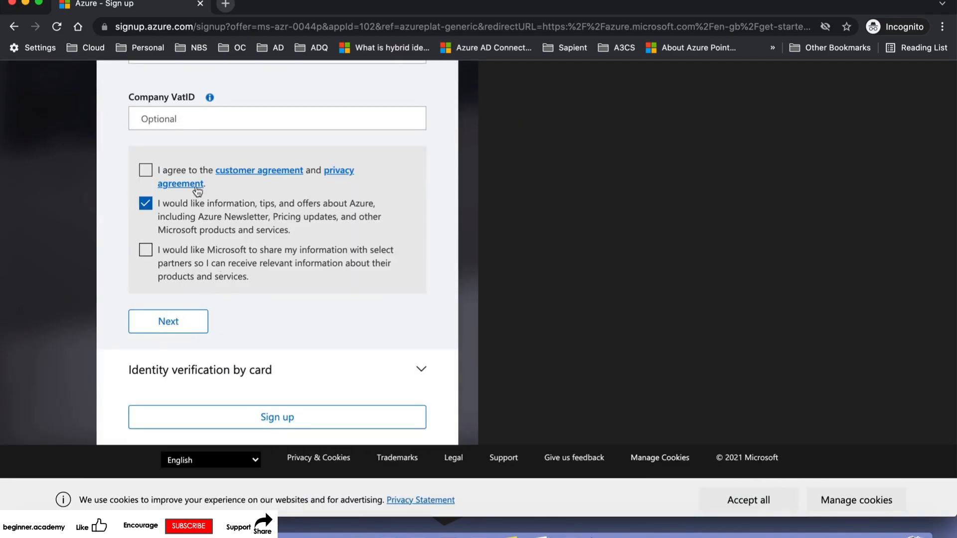
Step: Accept the customer and privacy agreement and continue to card verification
click(145, 170)
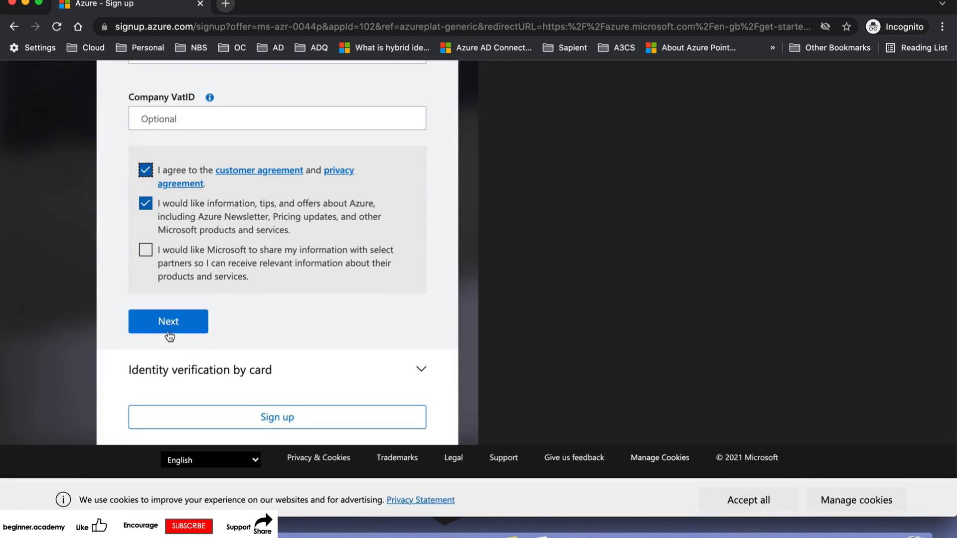
click(168, 321)
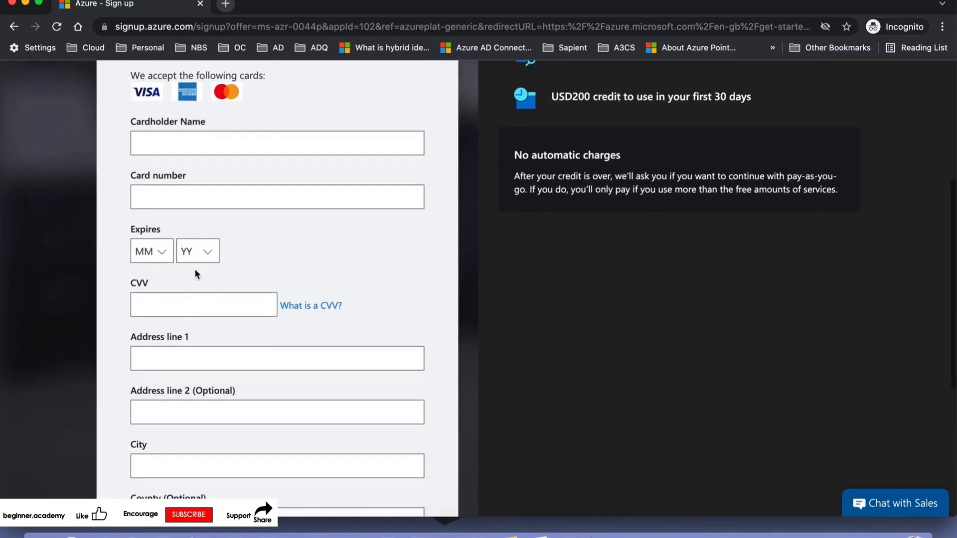
scroll(down, 3)
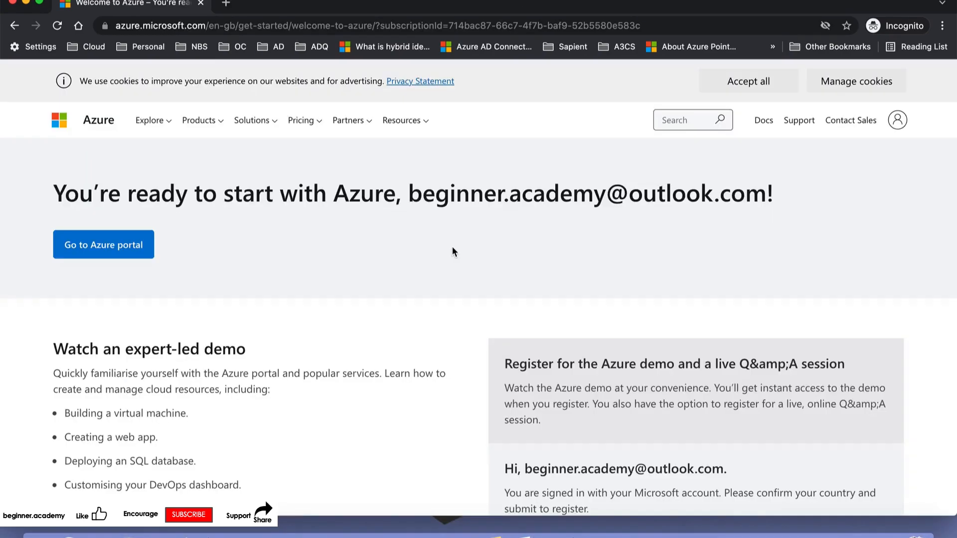
mouse_move(420, 237)
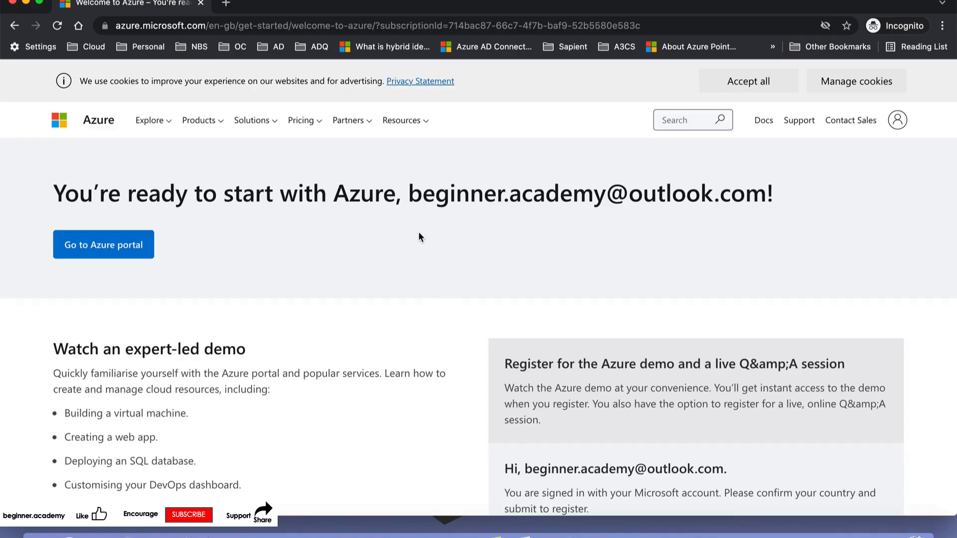
mouse_move(208, 148)
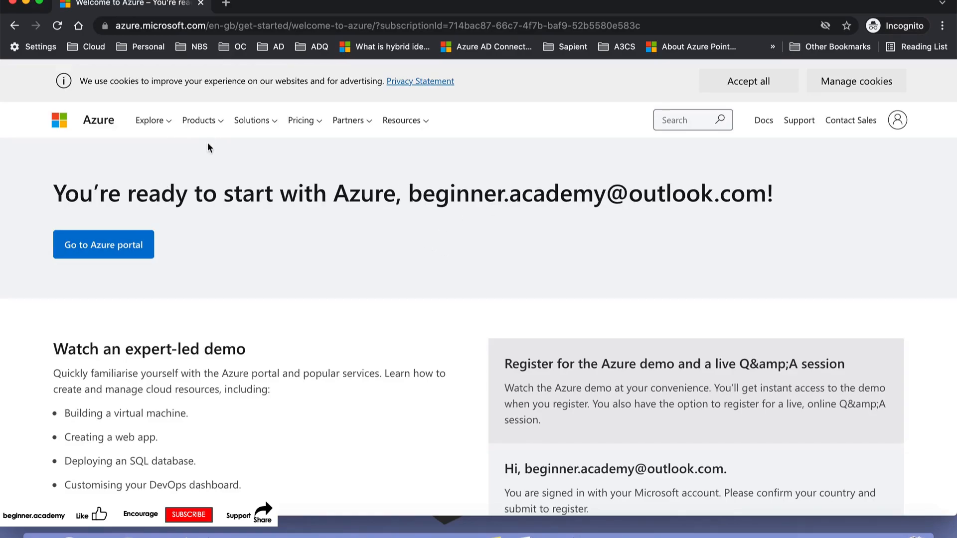
mouse_move(332, 190)
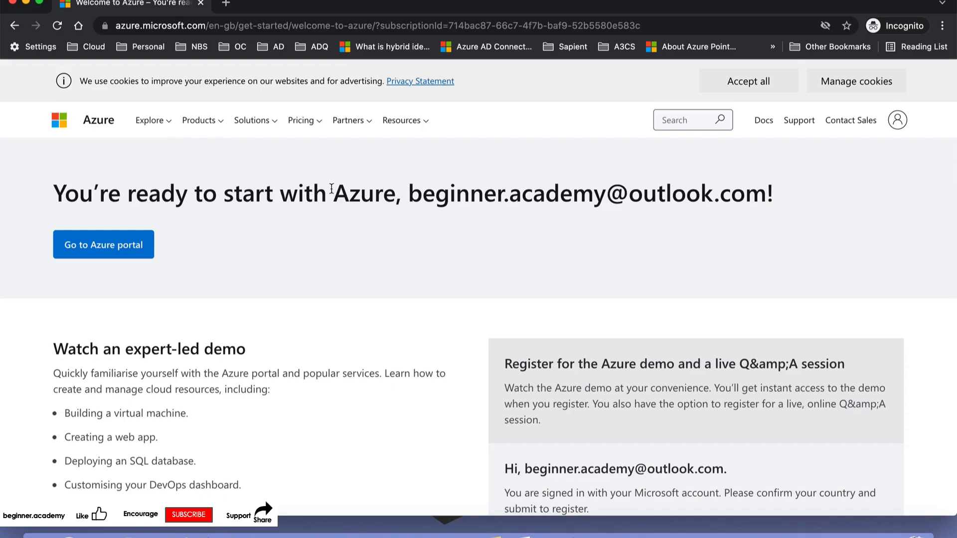
mouse_move(116, 247)
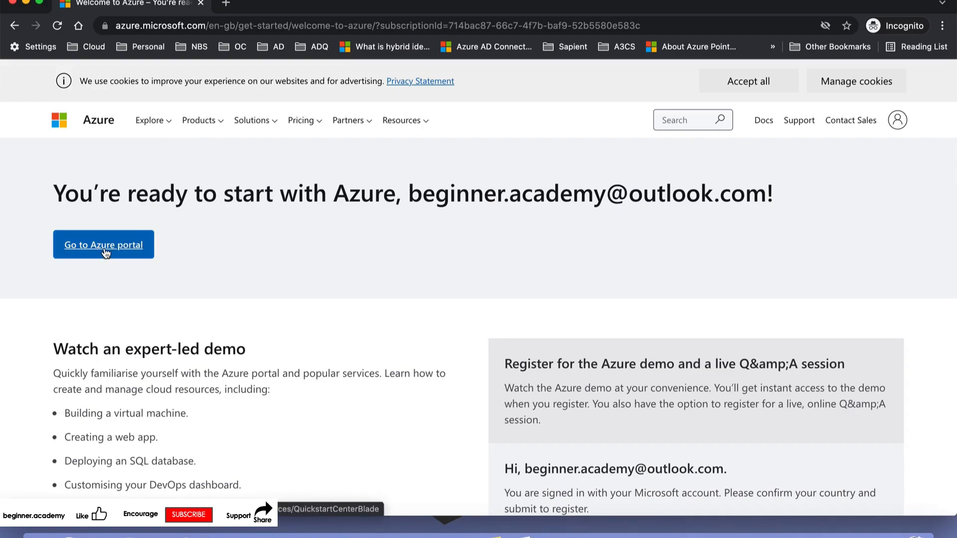
Step: Enter the Azure portal and view the signed-in account and directory details
click(103, 245)
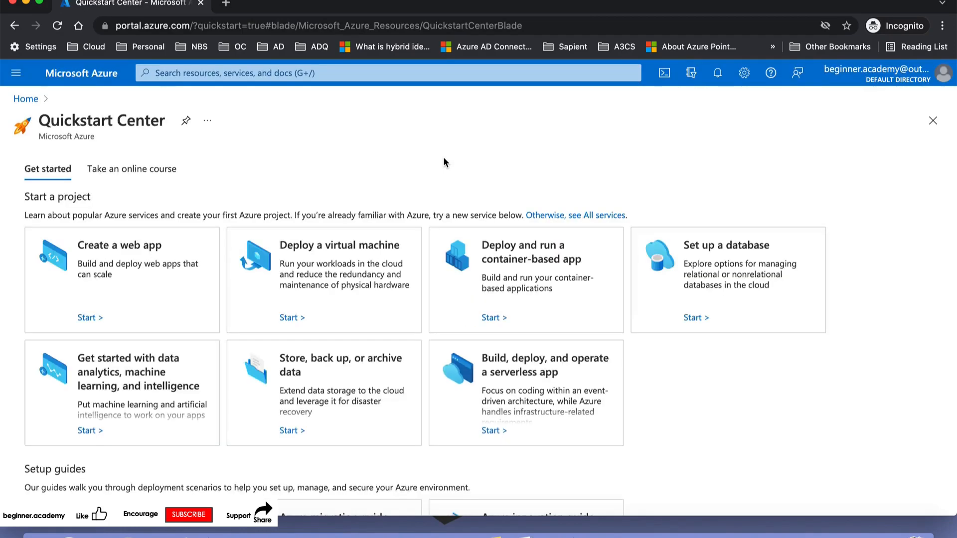
mouse_move(929, 71)
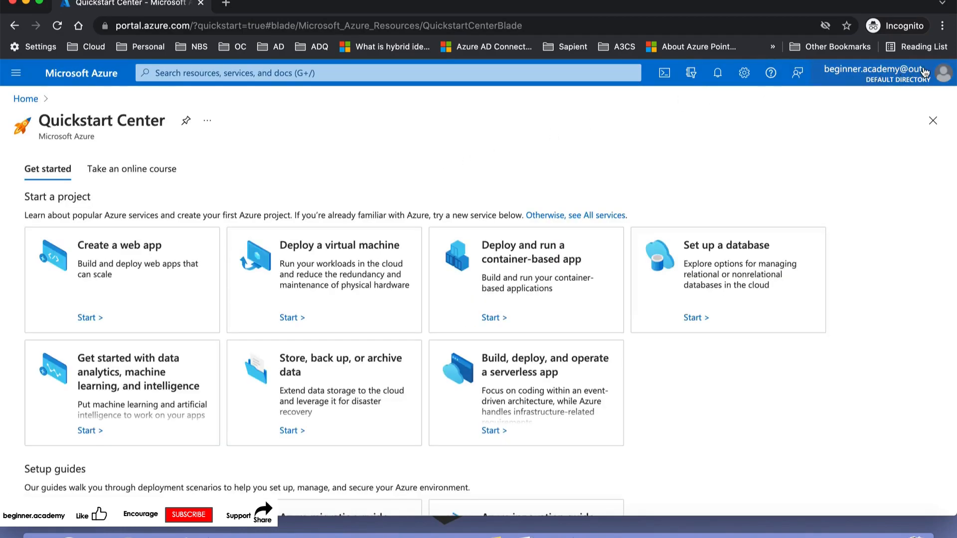
click(945, 73)
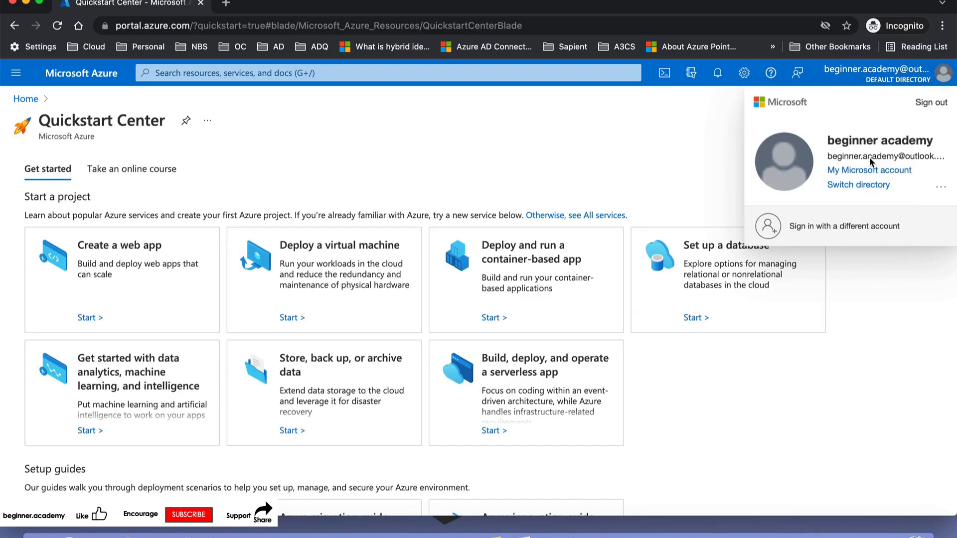
mouse_move(599, 145)
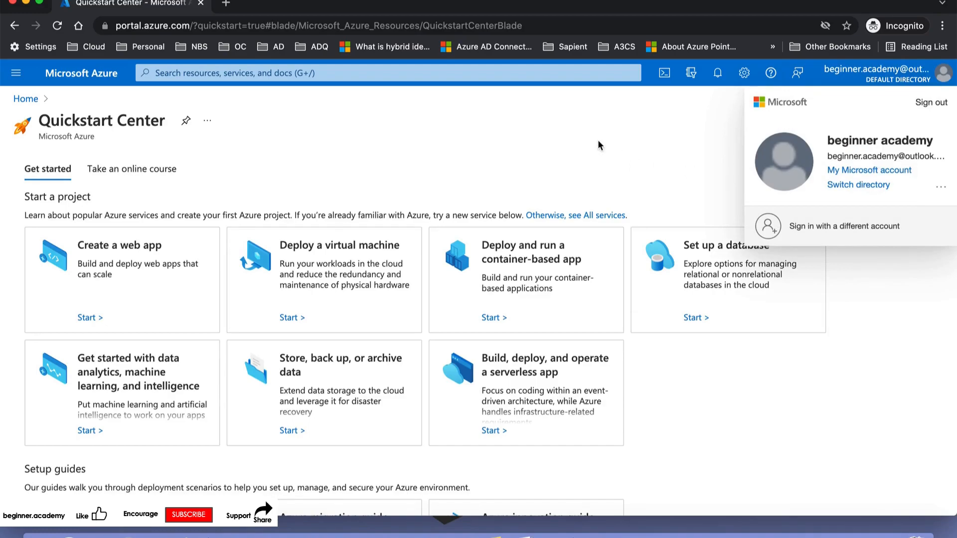
mouse_move(518, 48)
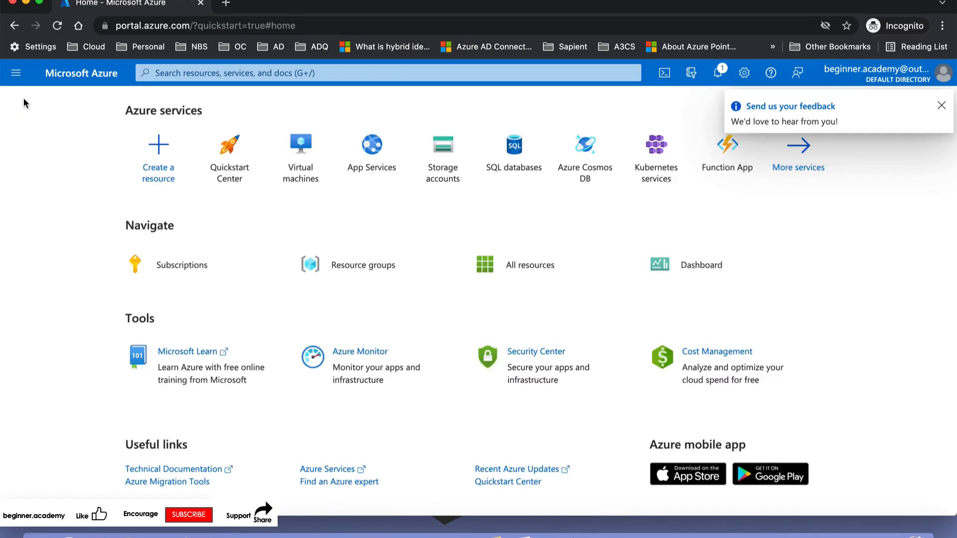
Step: Open Subscriptions to see Azure subscription 1 Active with Owner role
click(181, 265)
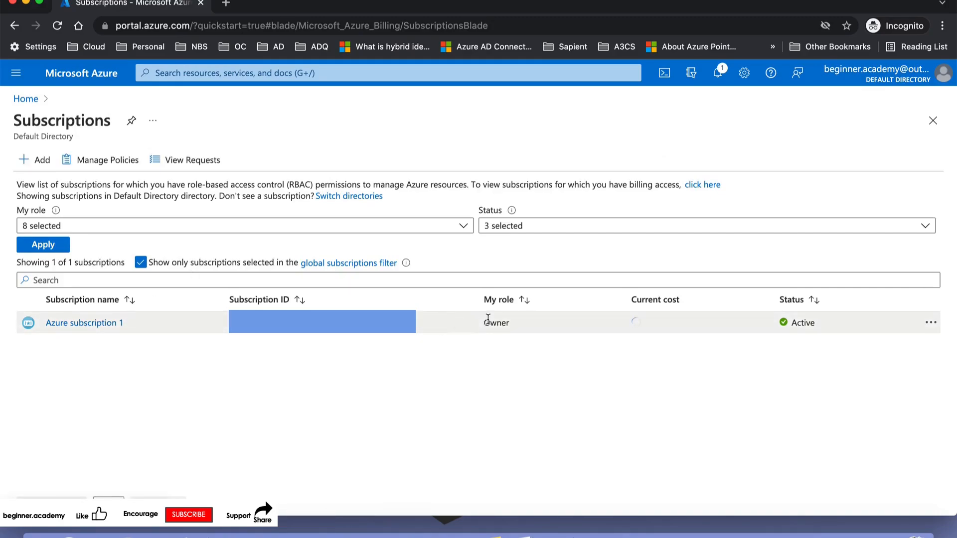
mouse_move(103, 328)
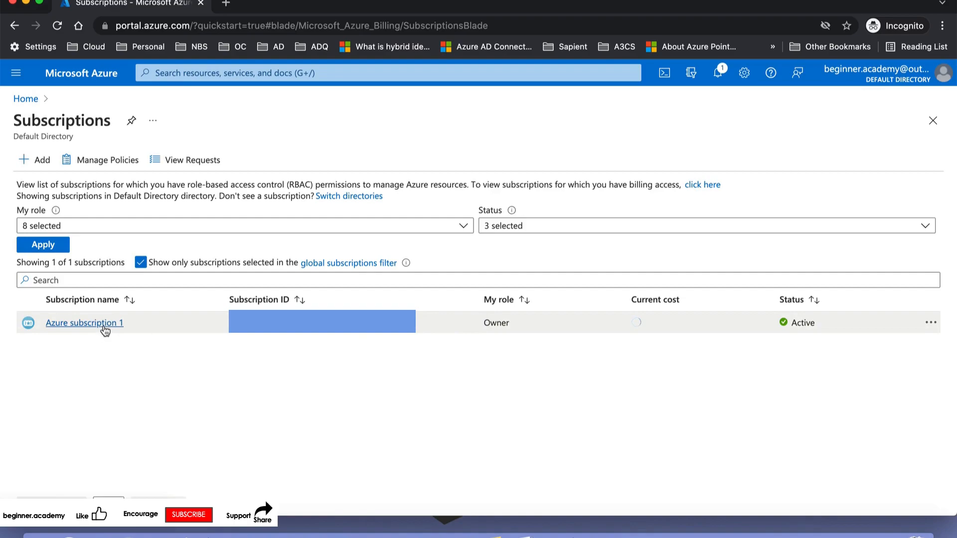
mouse_move(779, 110)
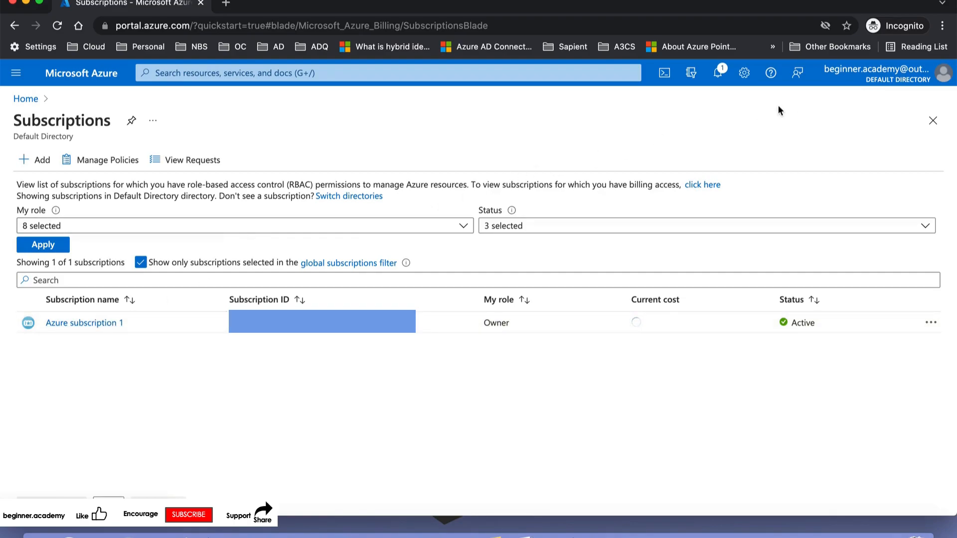
mouse_move(600, 139)
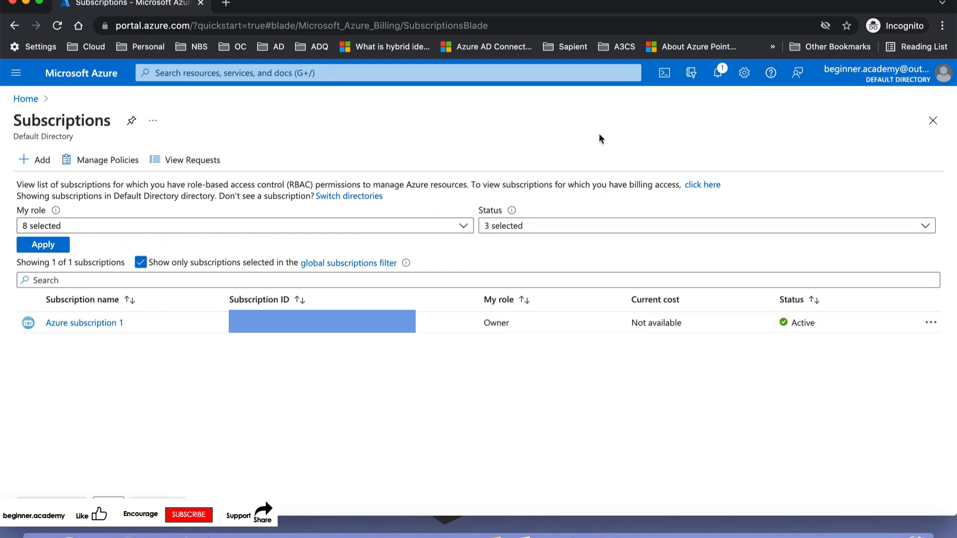
mouse_move(591, 142)
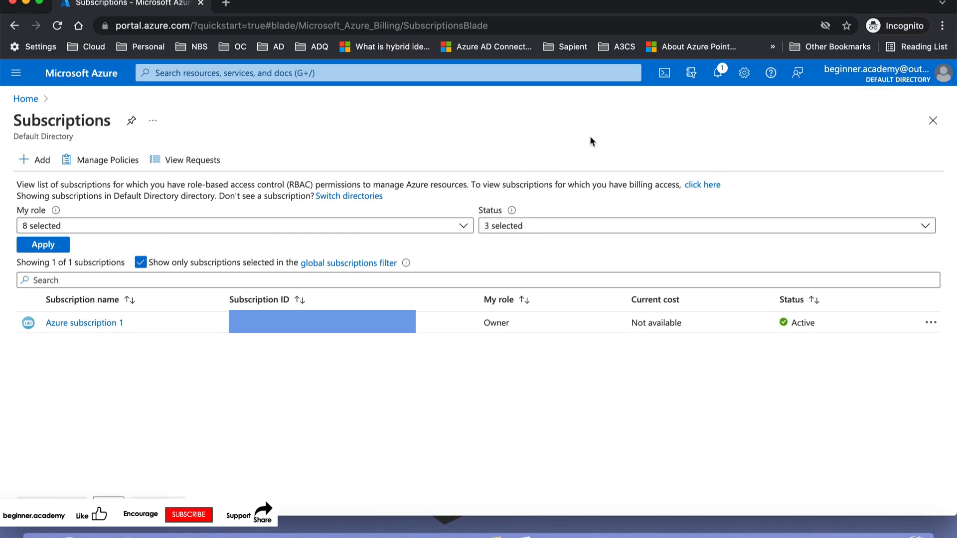
mouse_move(823, 121)
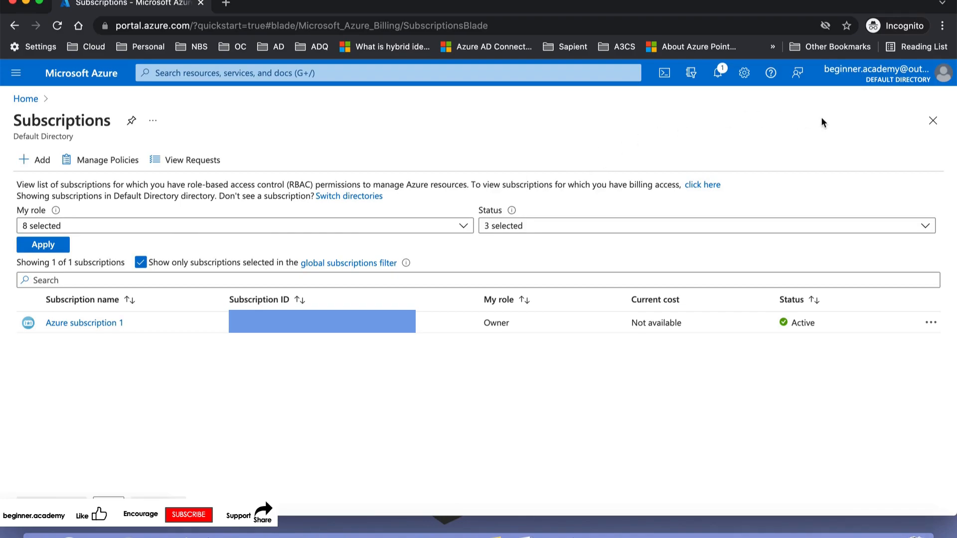
mouse_move(937, 76)
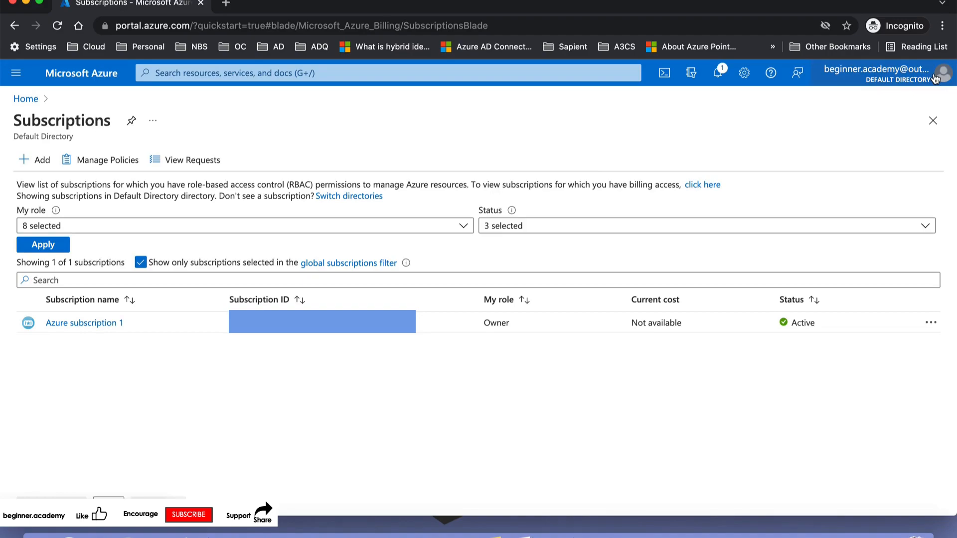